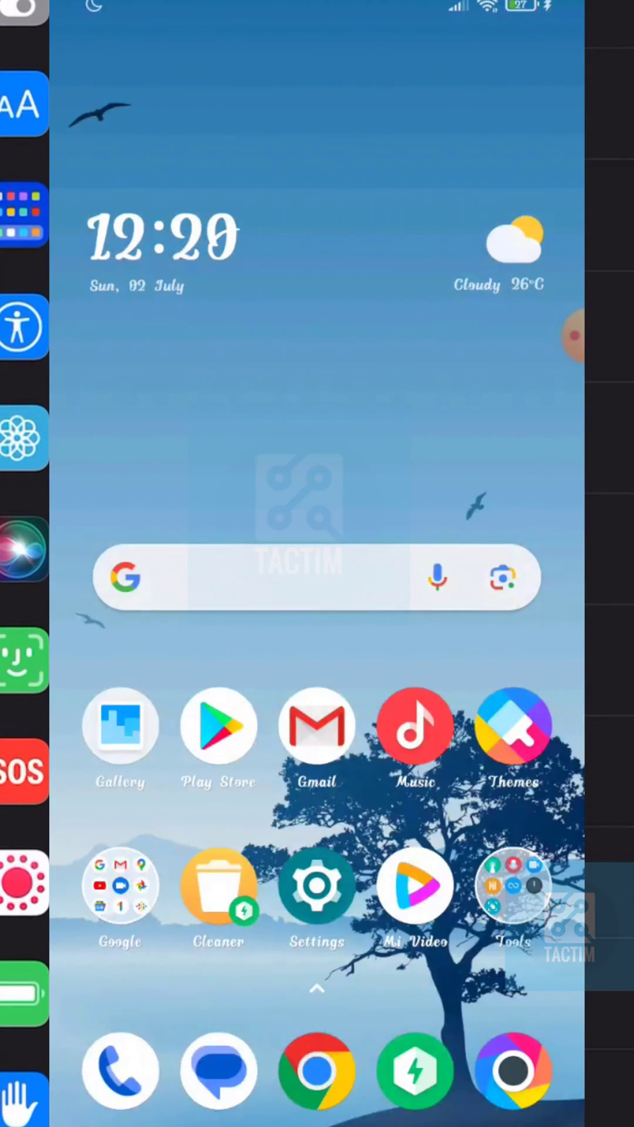
Launch the Gmail app from the home screen to reach the Primary inbox.
{"action": "left_click", "coordinate": [315, 724]}
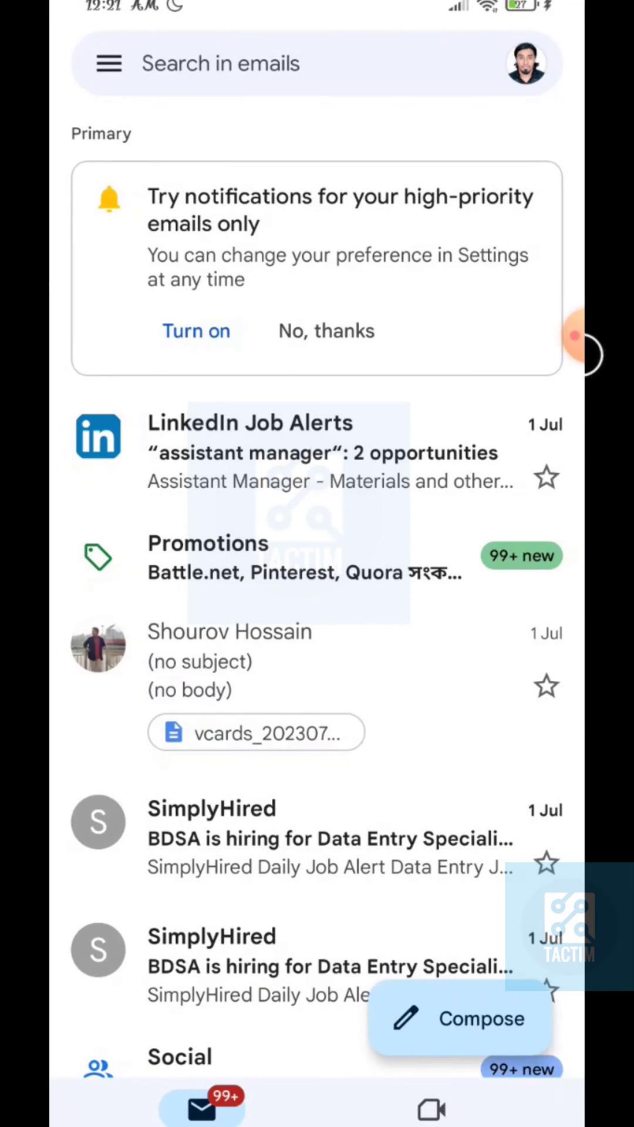
Open Manage your Google Account from the Gmail profile picture.
{"action": "left_click", "coordinate": [526, 64]}
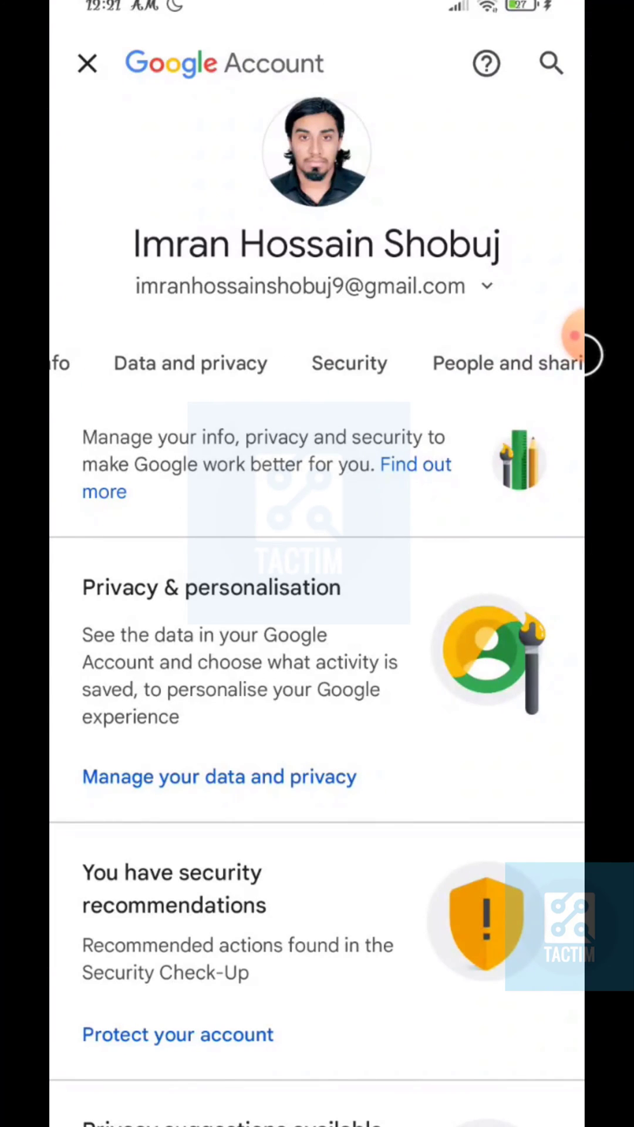
Go to Security, find Password Manager, and open the google.com saved accounts entry.
{"action": "left_click", "coordinate": [349, 363]}
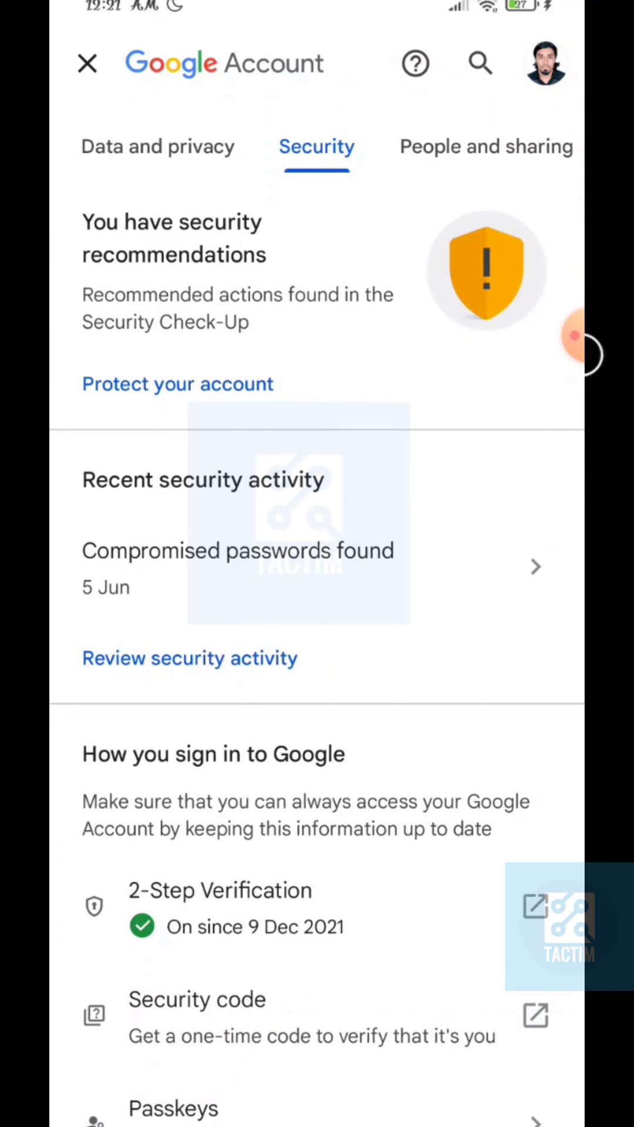
{"action": "scroll", "scroll_direction": "down", "scroll_amount": 3}
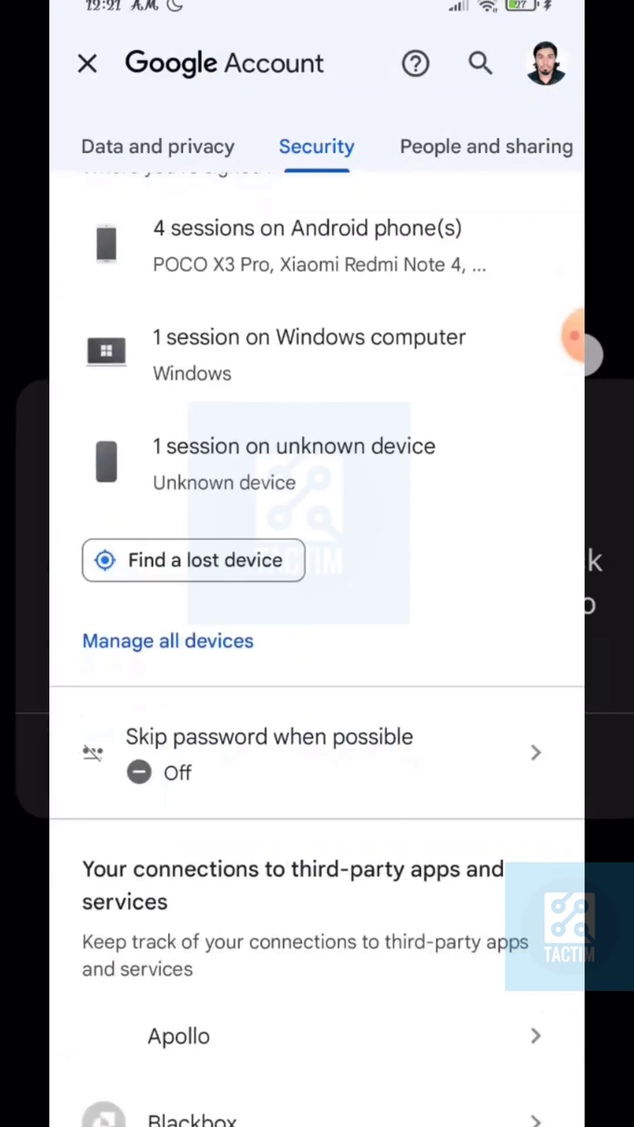
{"action": "scroll", "scroll_direction": "down", "scroll_amount": 3}
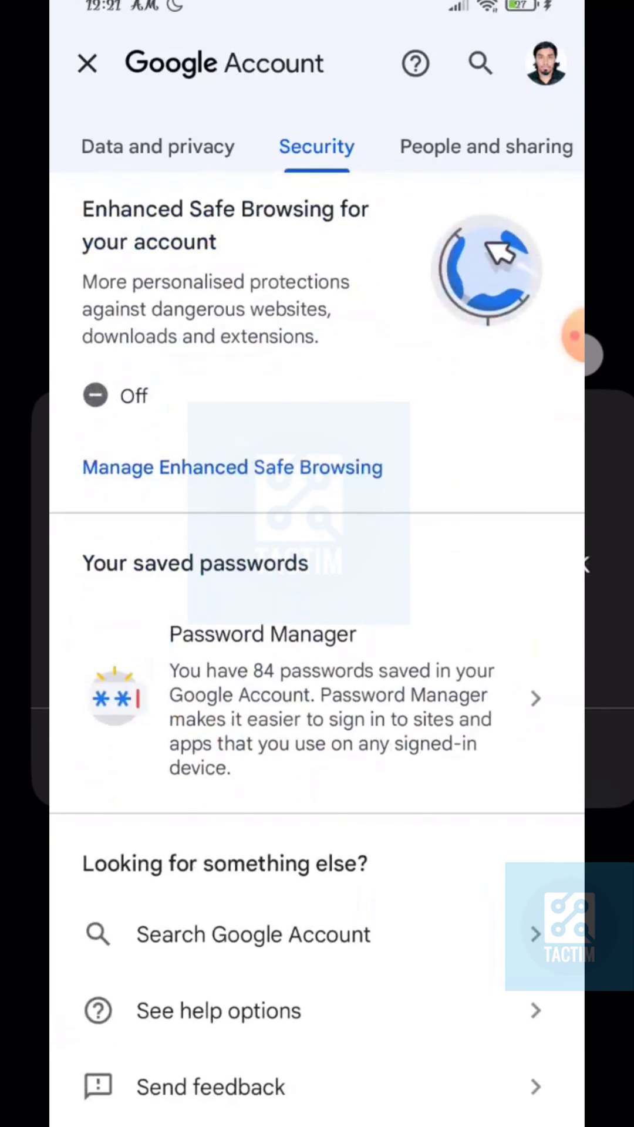
{"action": "scroll", "scroll_direction": "down", "scroll_amount": 3}
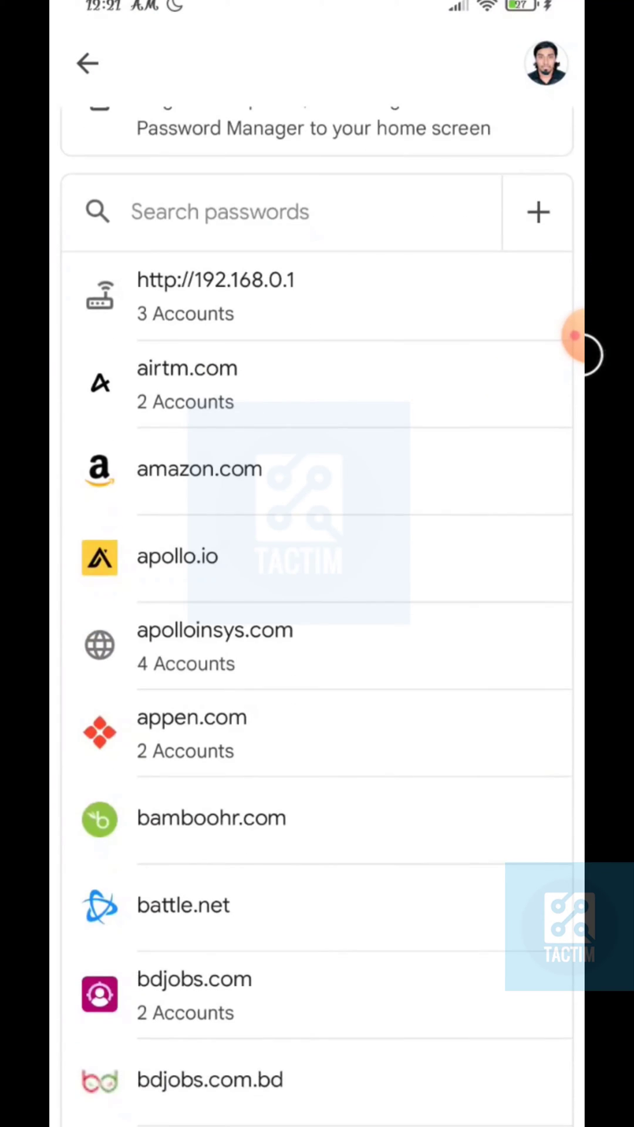
{"action": "scroll", "scroll_direction": "down", "scroll_amount": 3}
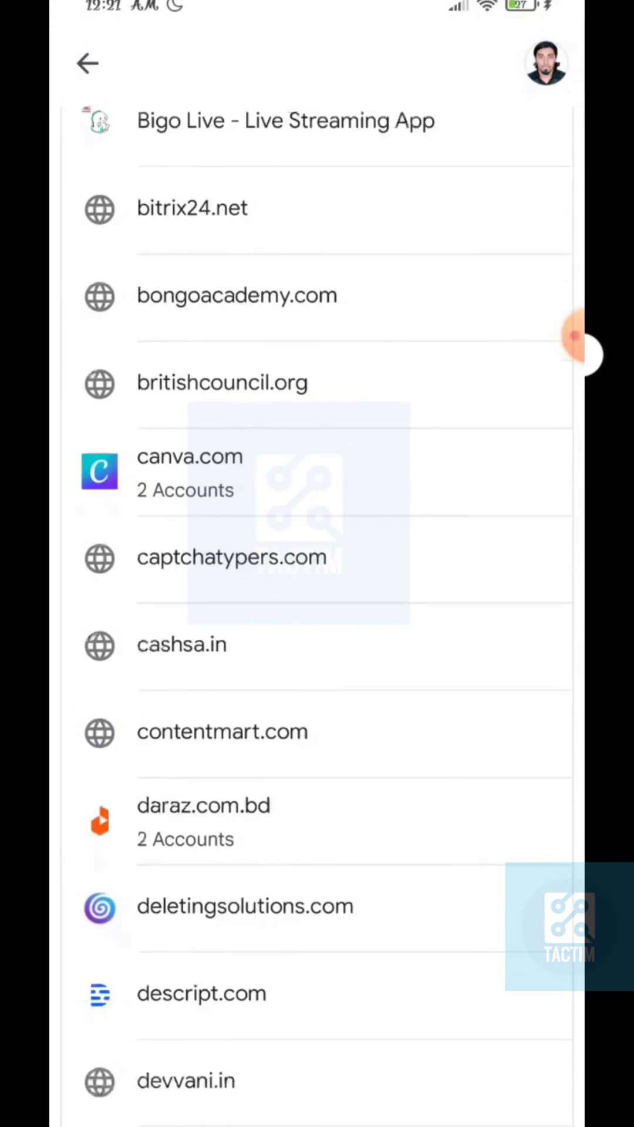
{"action": "scroll", "scroll_direction": "down", "scroll_amount": 3}
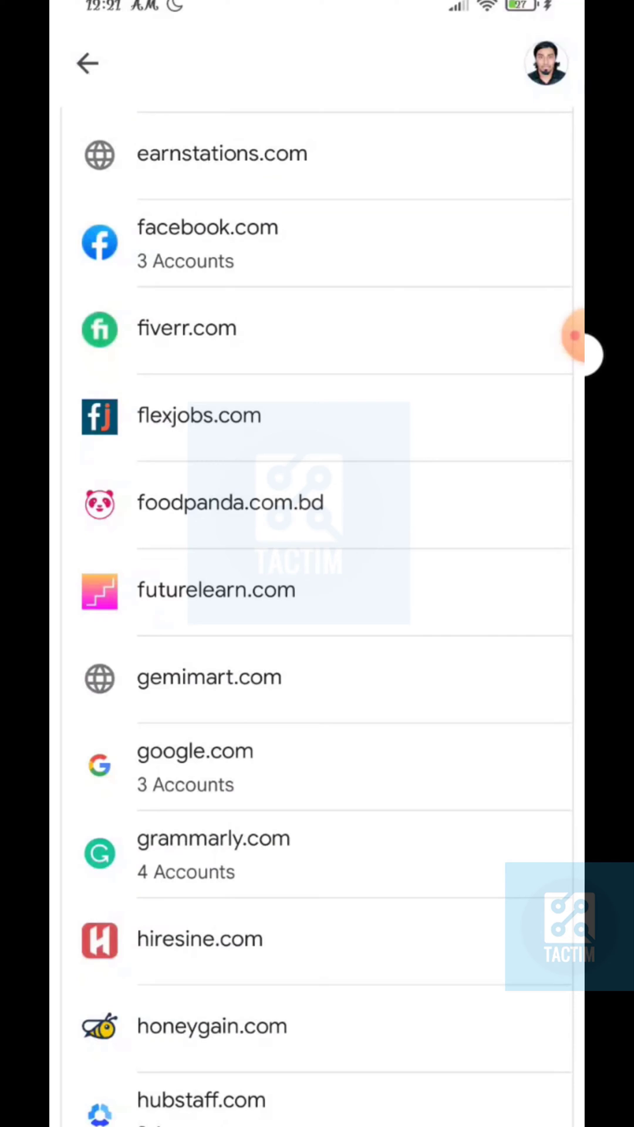
{"action": "left_click", "coordinate": [195, 767]}
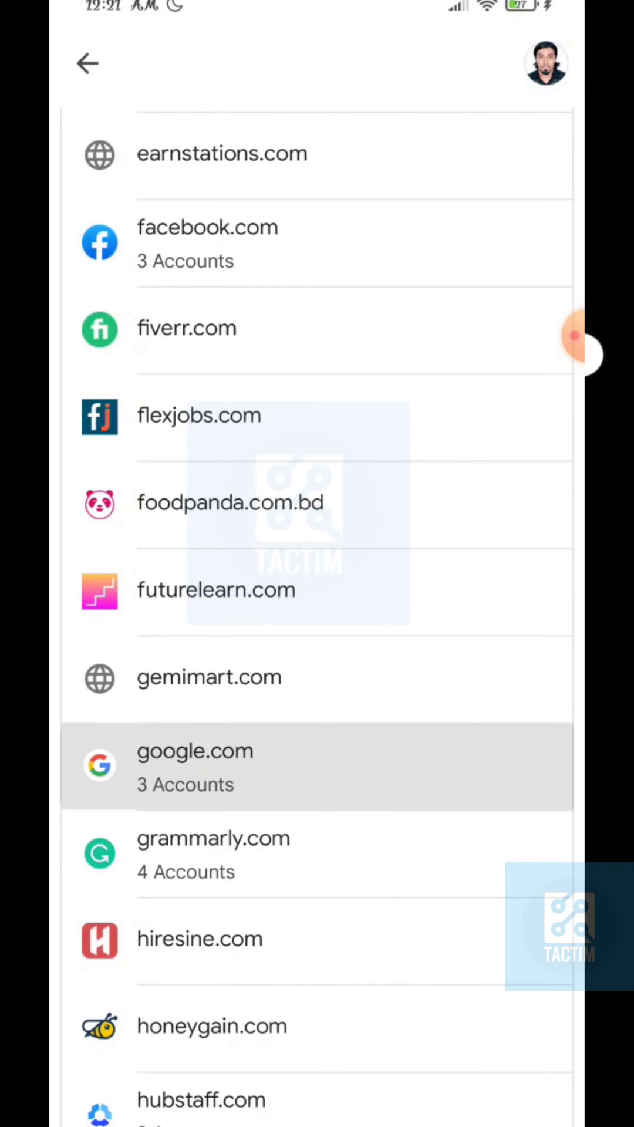
{"action": "left_click", "coordinate": [194, 765]}
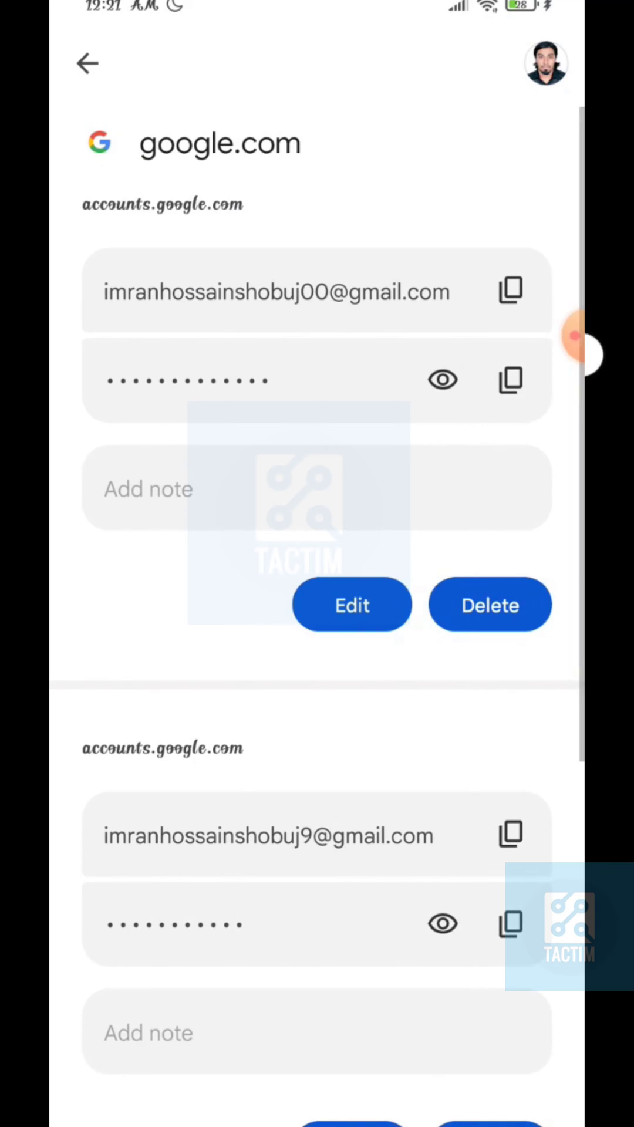